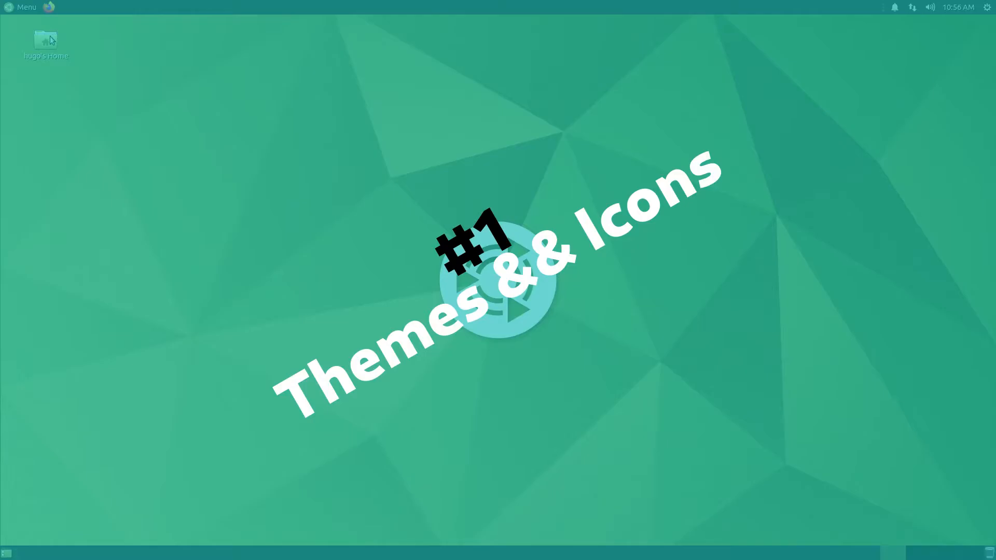
Show hidden files in the home folder via the View menu and select the empty .themes folder
click(50, 35)
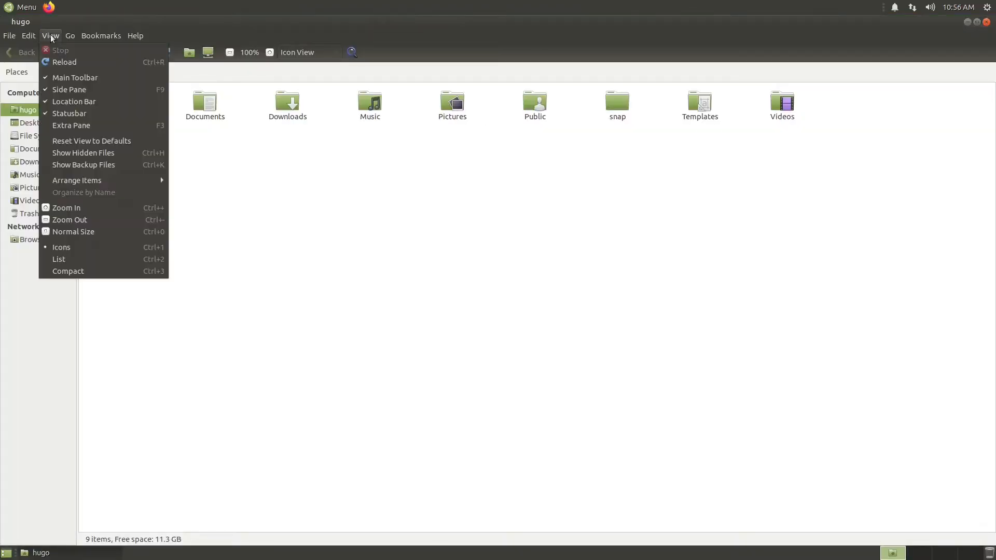
click(83, 152)
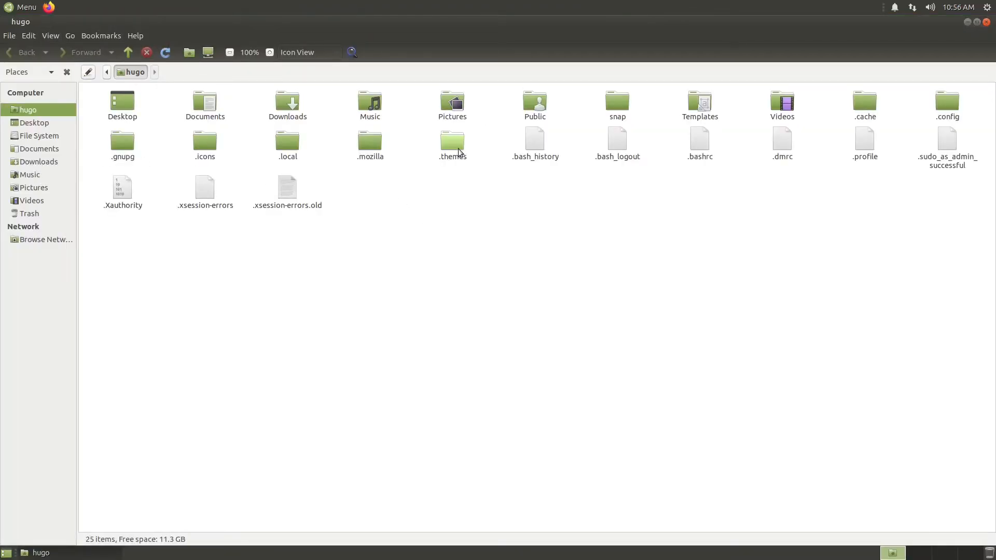
click(452, 143)
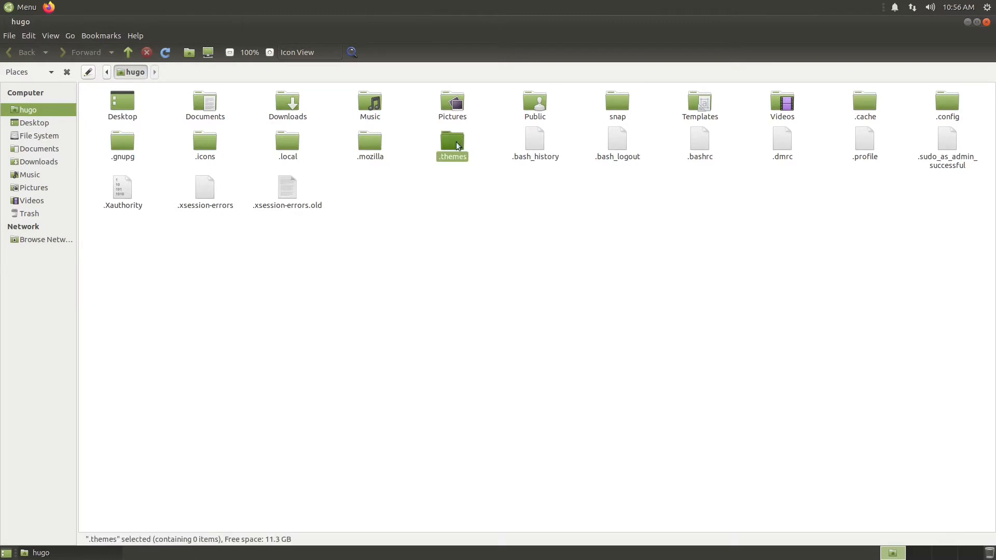
click(539, 228)
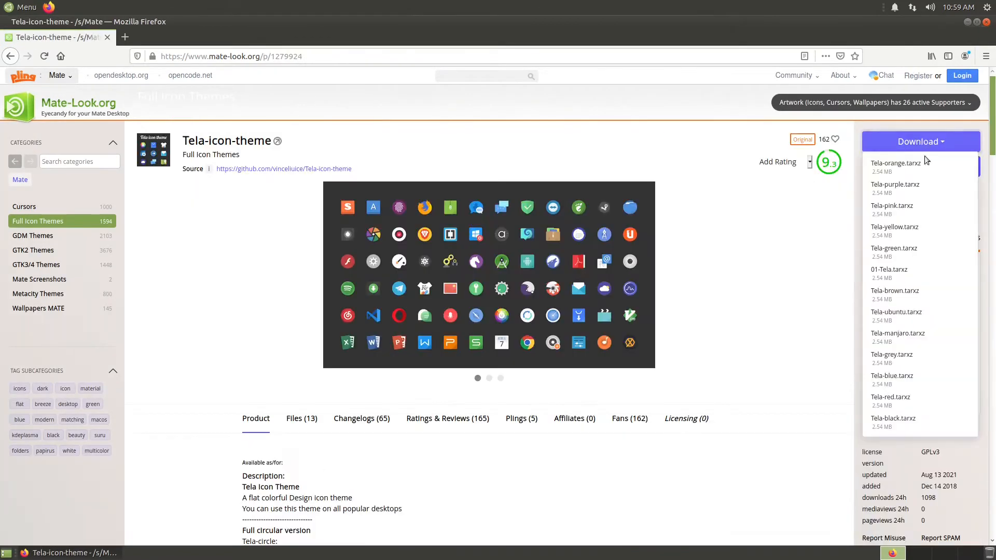
Download the 01-Tela.tarxz archive from the Tela-icon-theme page on Mate-Look.org
click(896, 166)
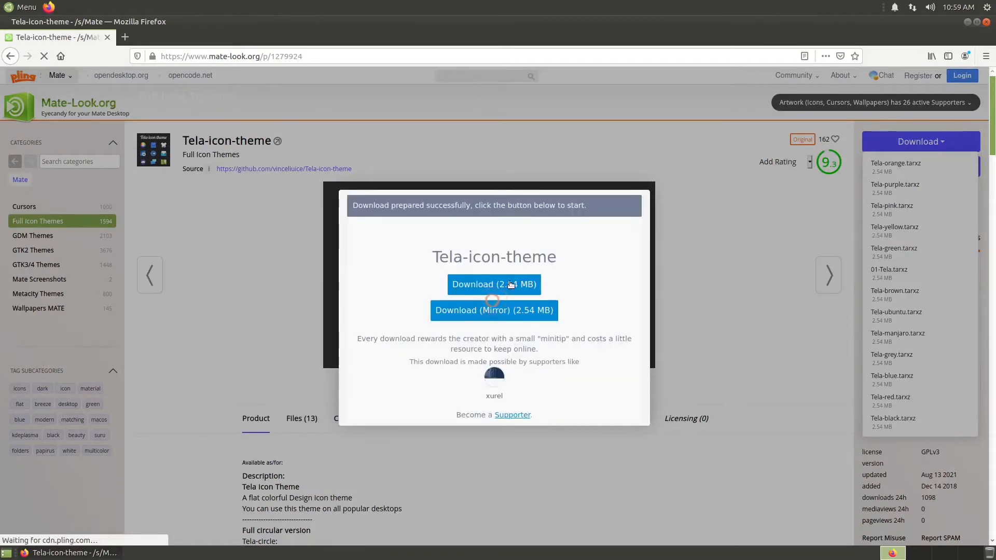
click(493, 284)
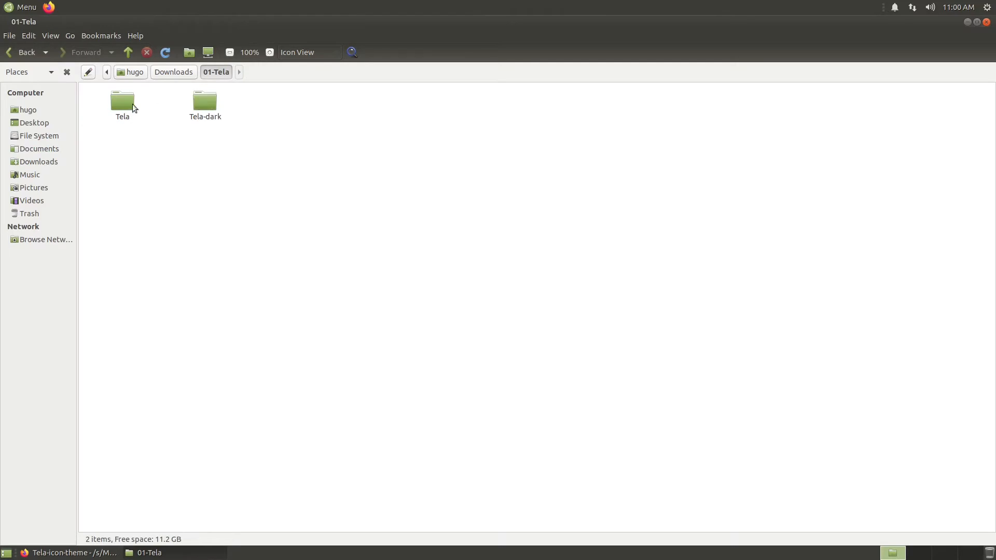
Copy the Tela and Tela-dark folders into the hidden ~/.icons folder and reopen it
double_click(205, 104)
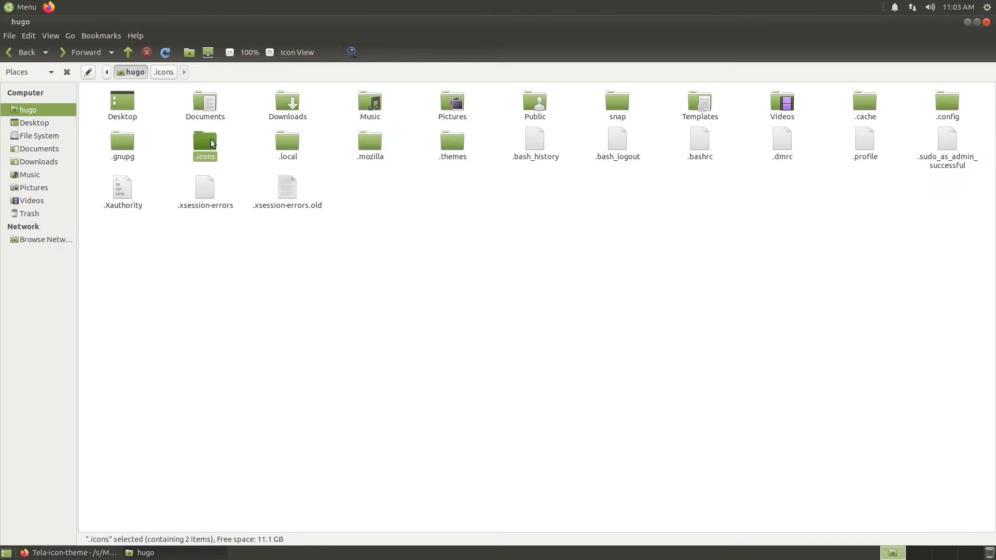
double_click(204, 142)
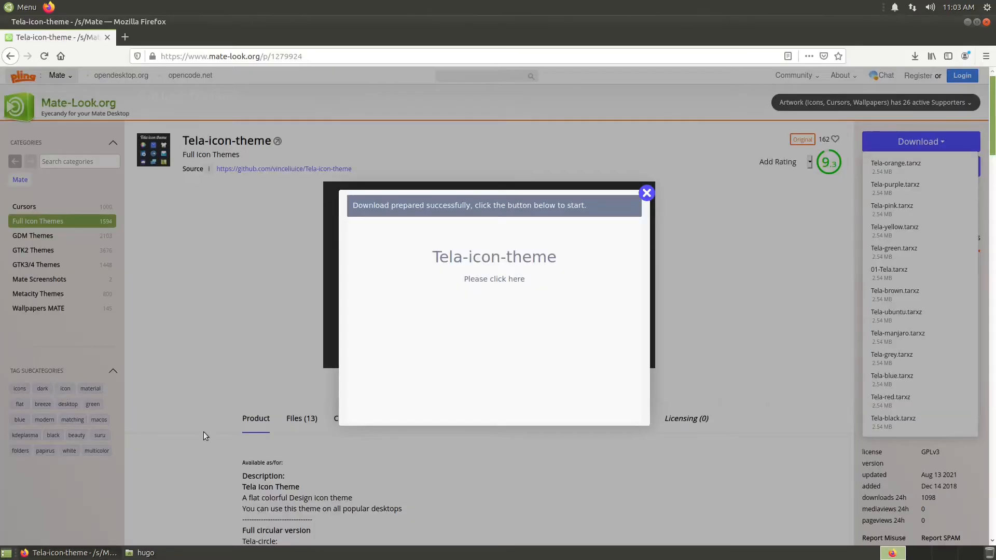
Browse GTK3/4 Themes on Mate-Look.org and download the Orchis gtk theme archive (0.16 MB)
click(645, 193)
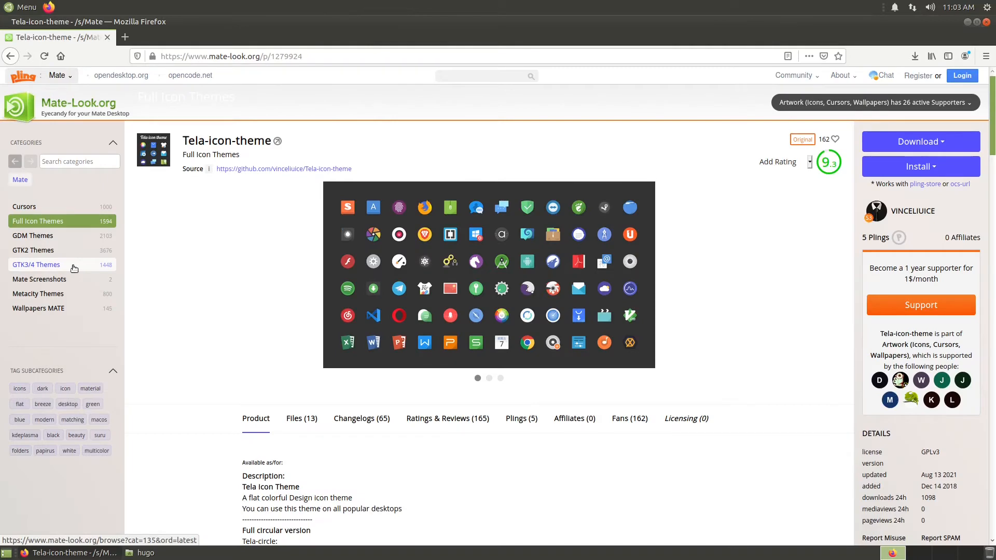
click(36, 265)
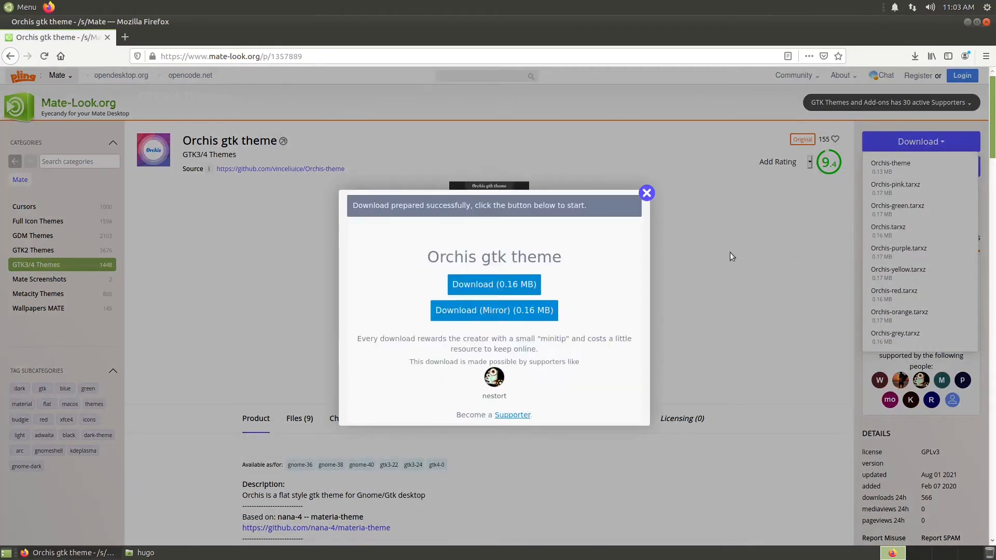
click(158, 552)
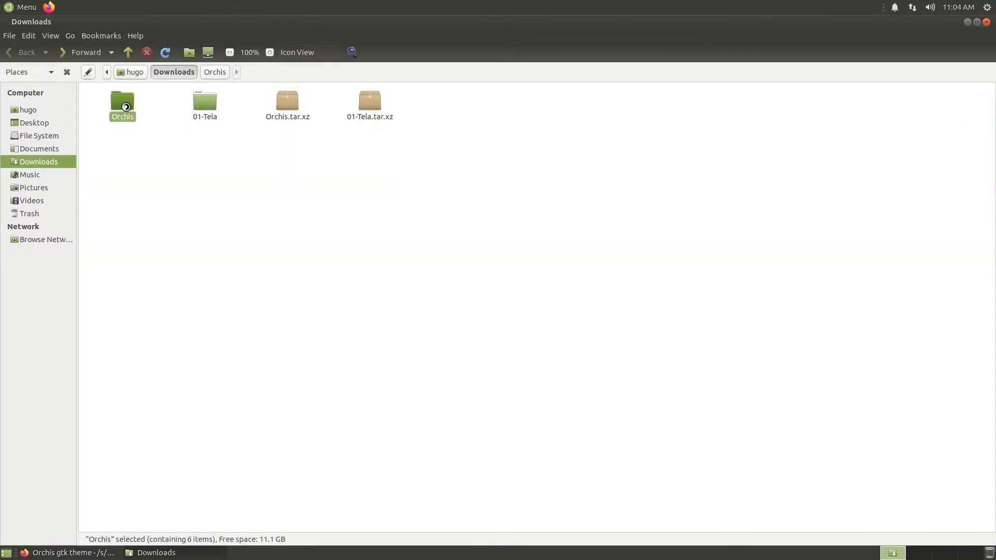
Copy all six Orchis variant folders from Downloads/Orchis into the hidden ~/.themes folder
double_click(123, 102)
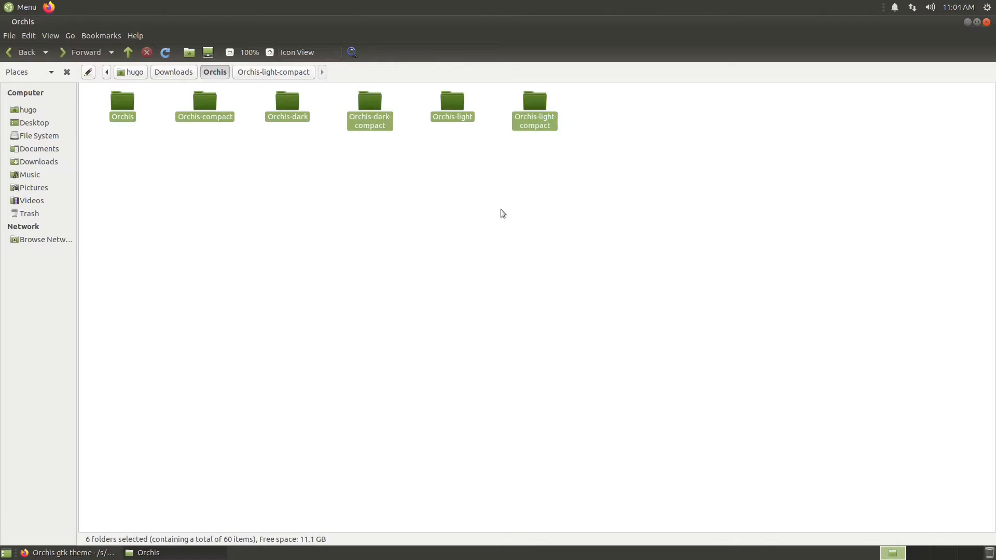
click(134, 71)
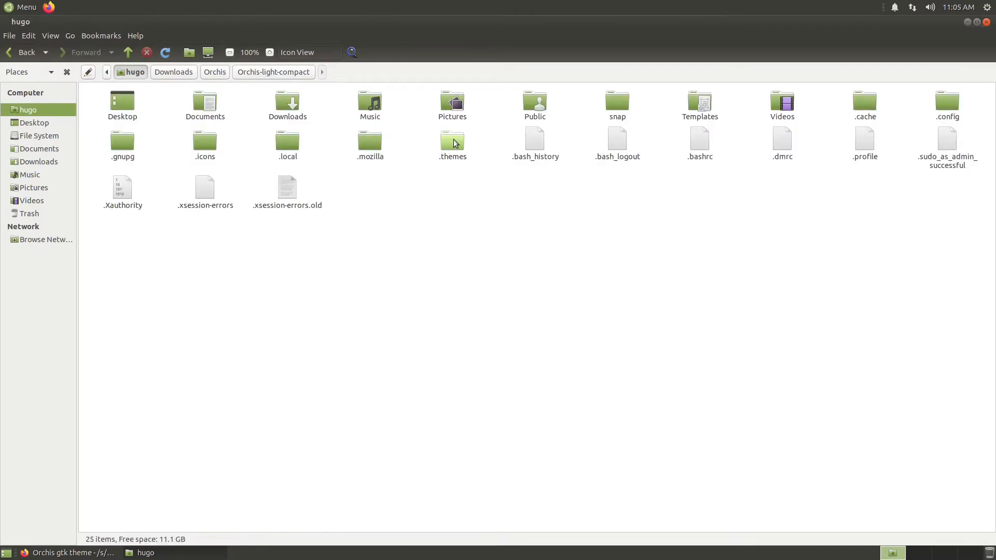
click(22, 8)
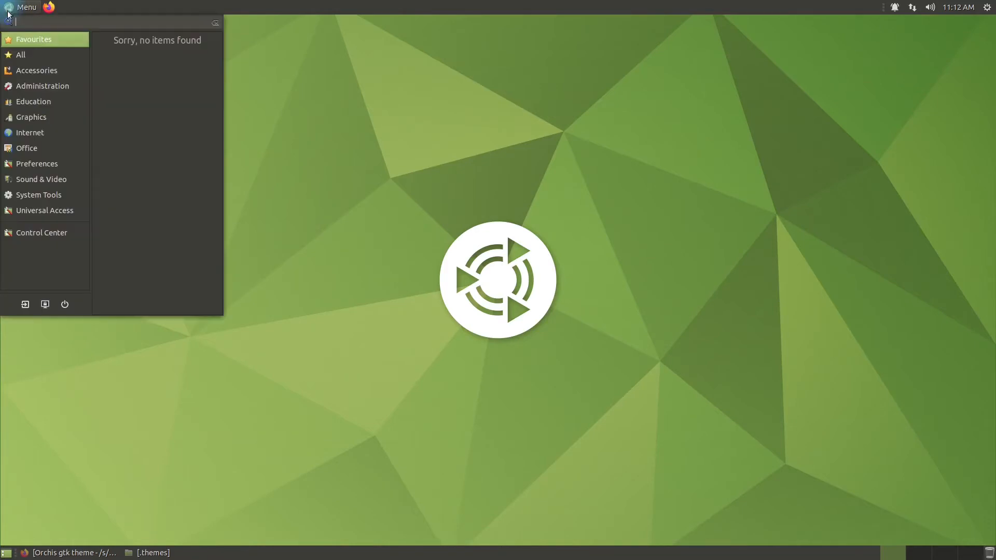
In Appearance Preferences under Customize > Icons, apply the Tela dark icon theme
click(42, 232)
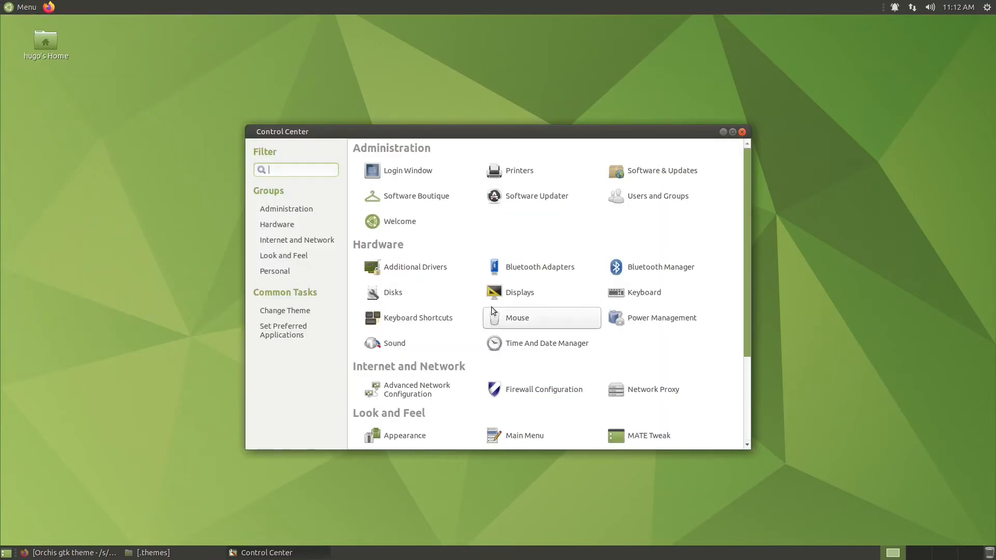
scroll(down, 3)
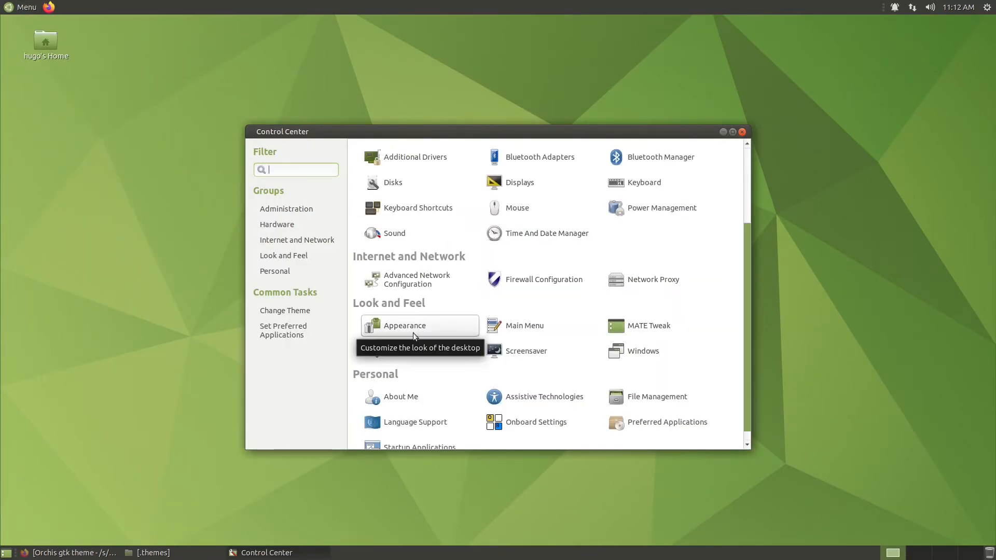
click(404, 325)
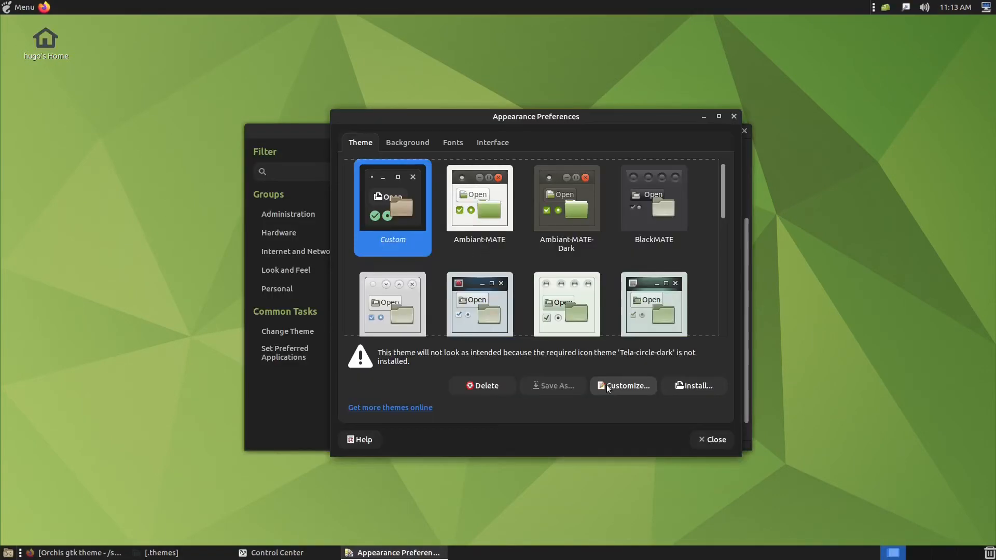
click(627, 386)
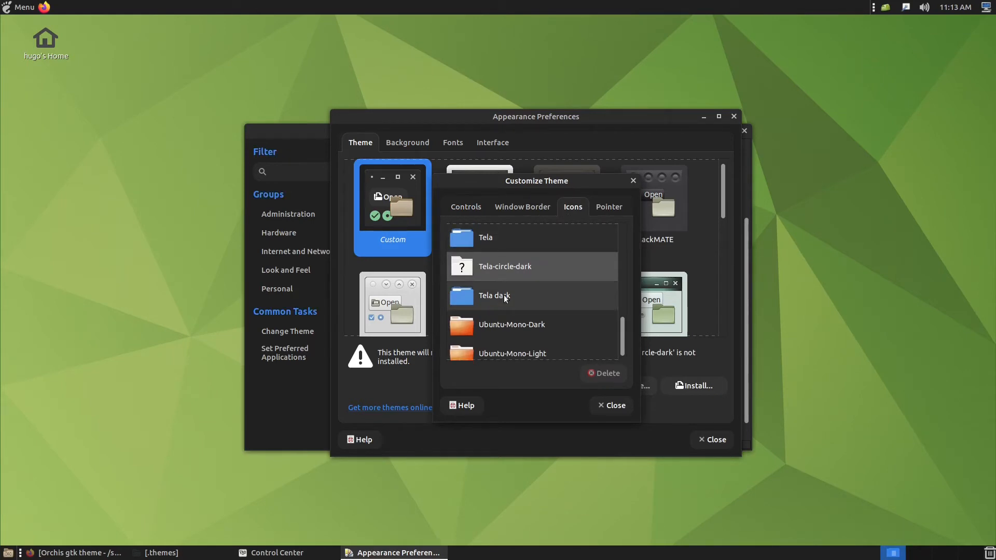
click(494, 295)
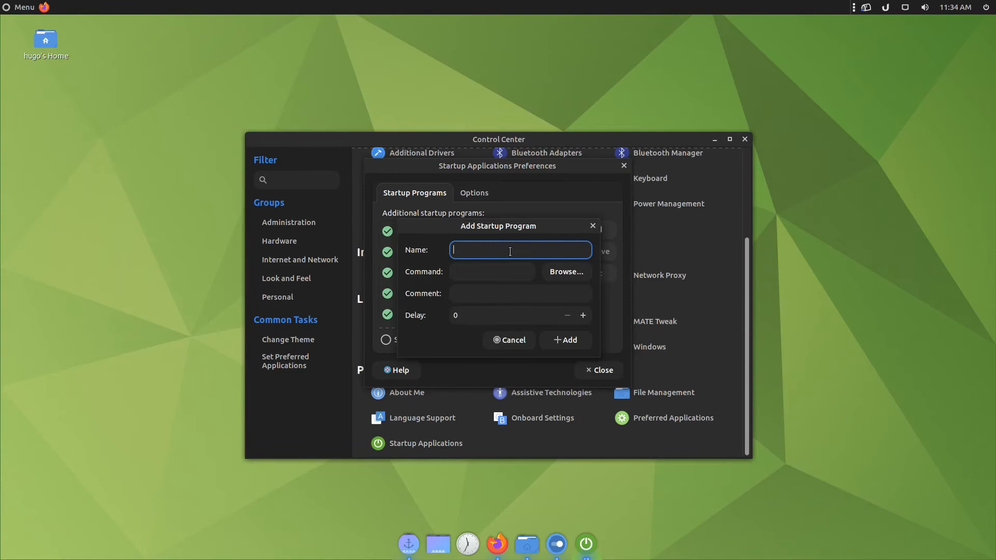
Browse for the new startup program's command, navigating into /usr/bin
click(564, 272)
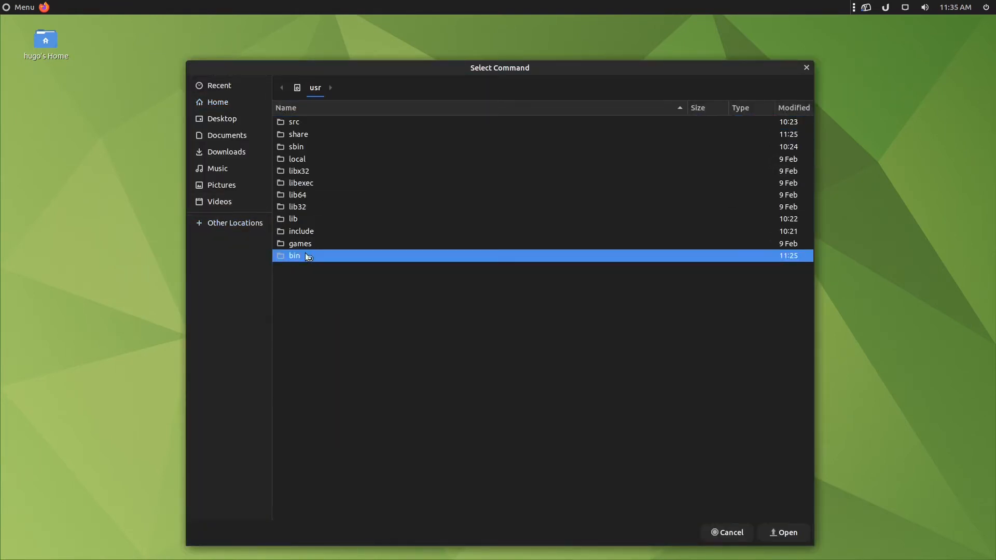
click(787, 532)
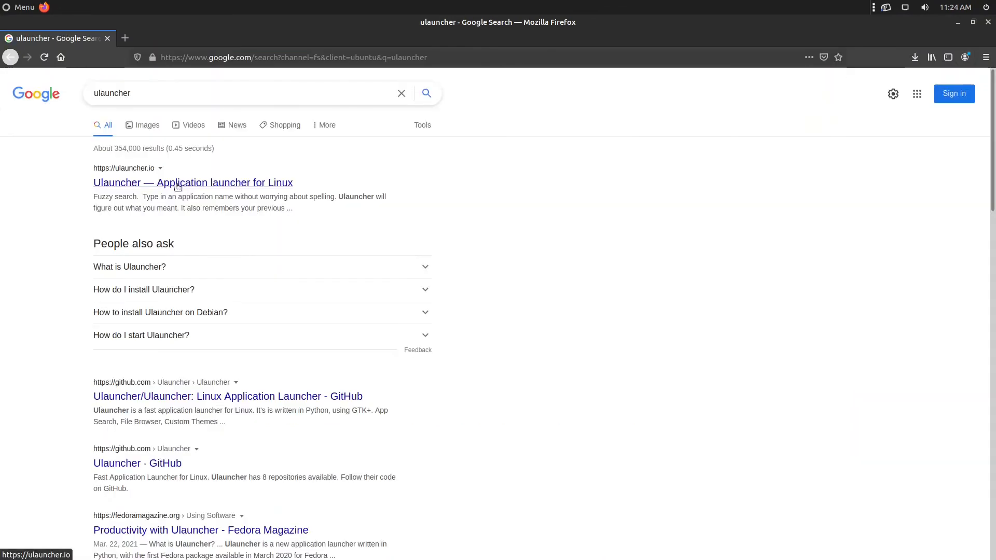
From ulauncher.io, download the ulauncher_5.11.0_all.deb package for Ubuntu (Debian)
click(193, 182)
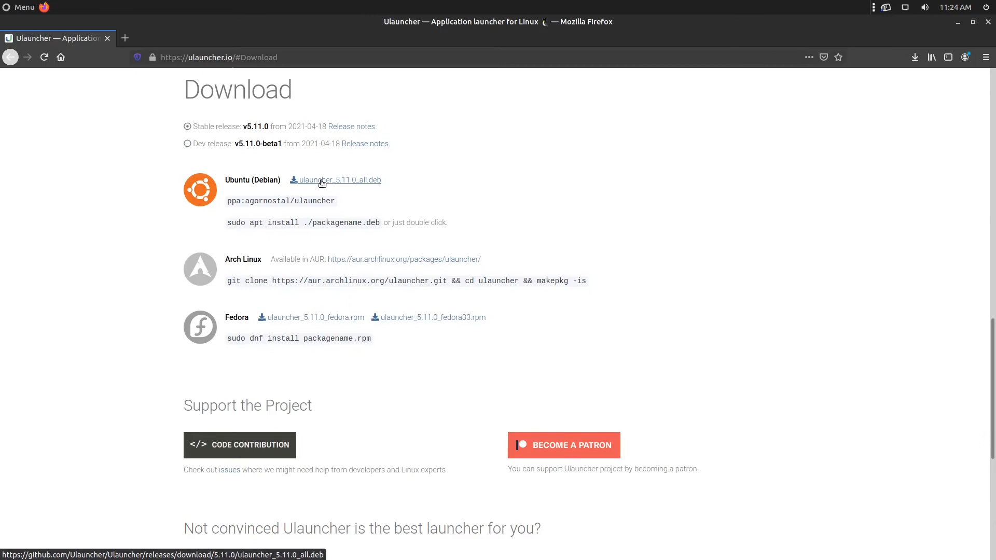
click(340, 180)
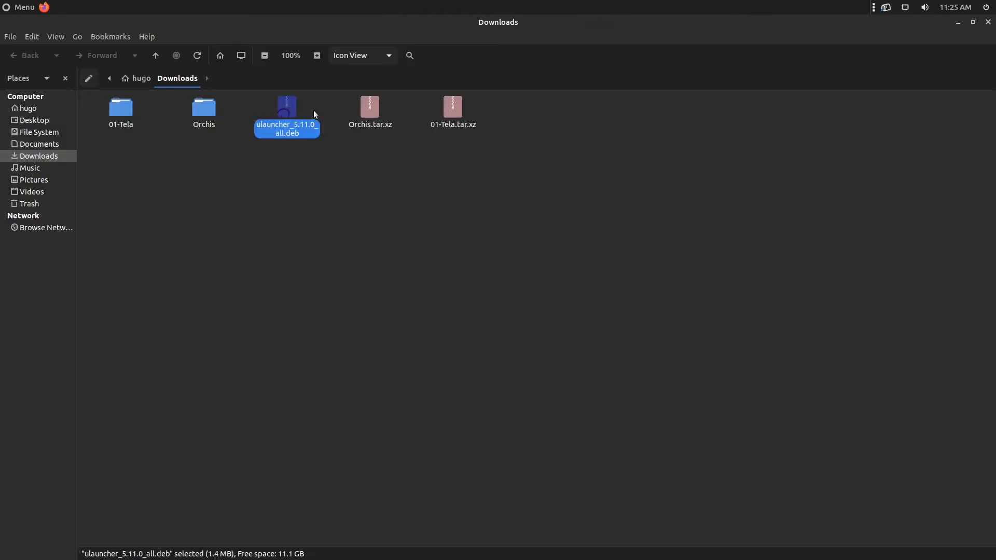
Install ulauncher_5.11.0_all.deb from Downloads with GDebi, authenticating as administrator
double_click(286, 107)
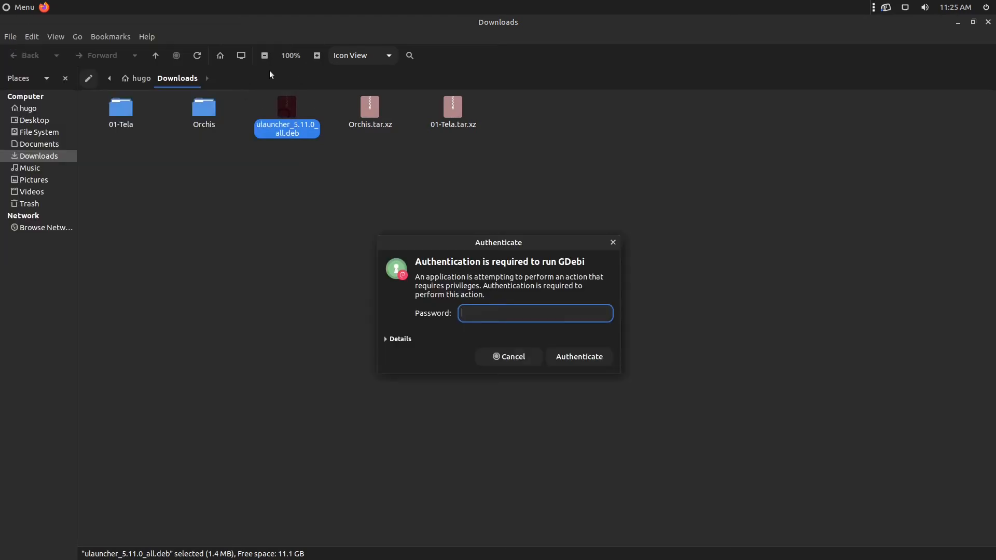
click(578, 356)
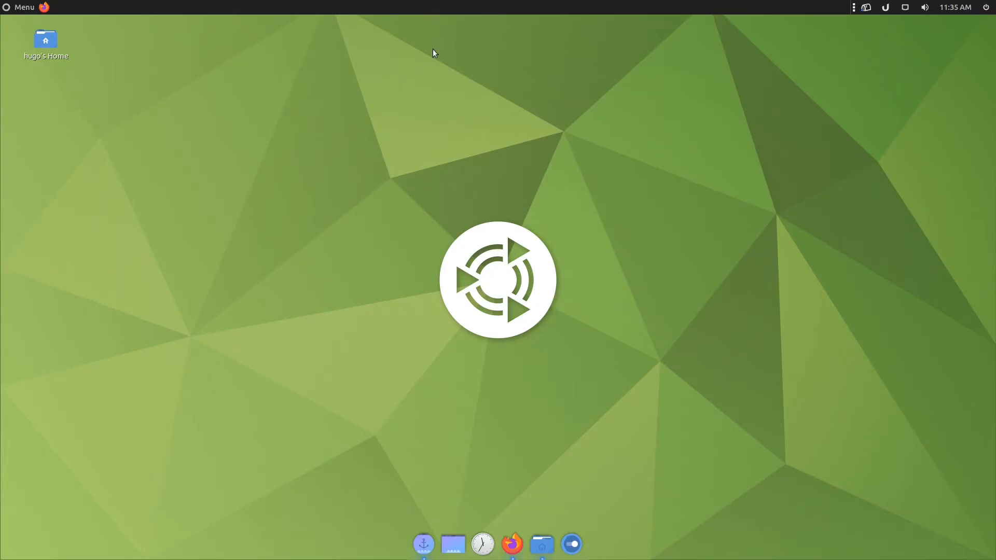
Via Add to Panel…, search for and add Window List and Workspace Switcher to the top panel
right_click(454, 7)
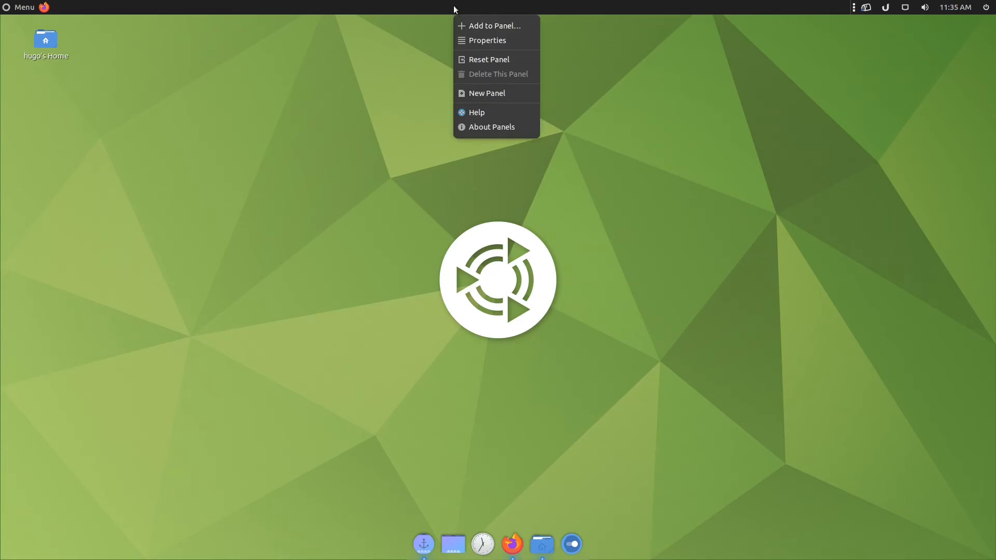
click(494, 25)
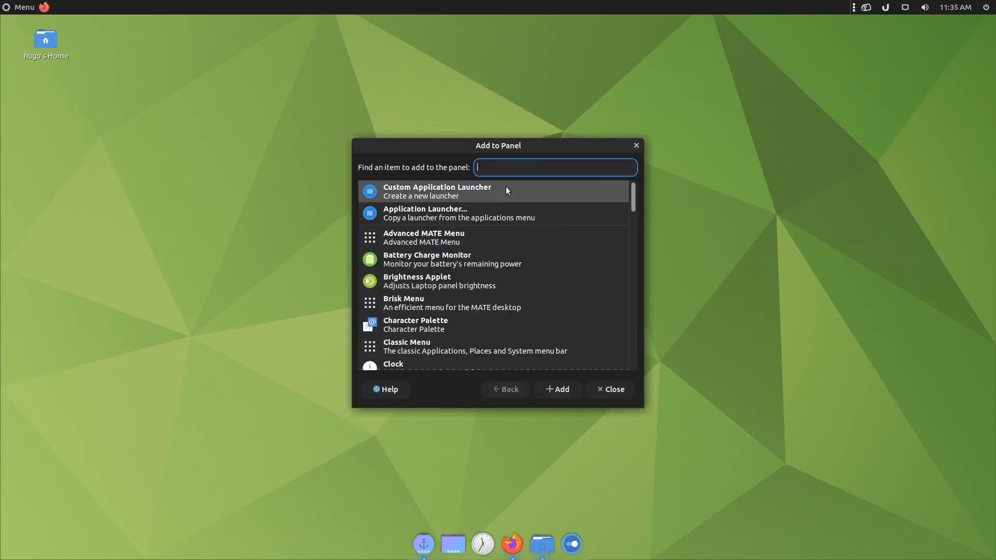
text(window)
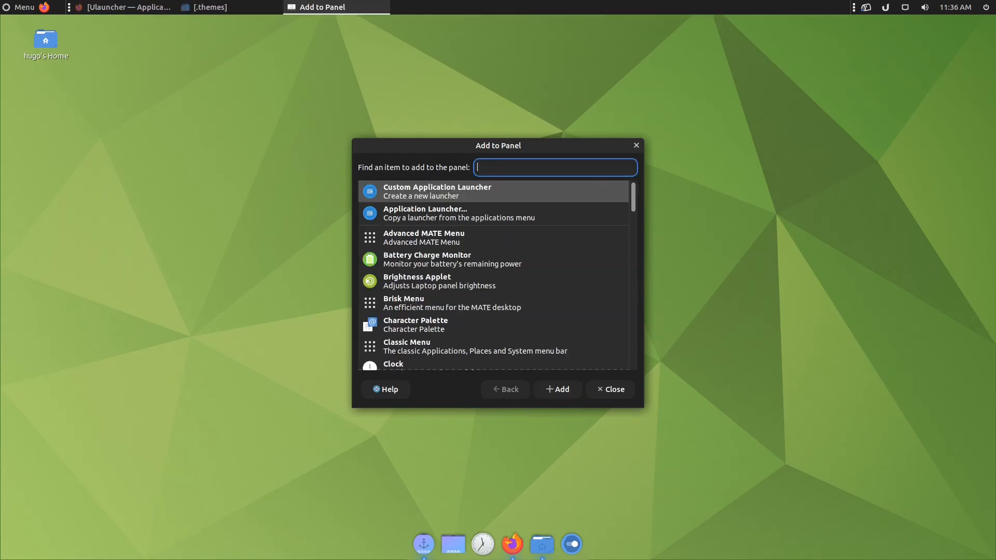
text(worksp)
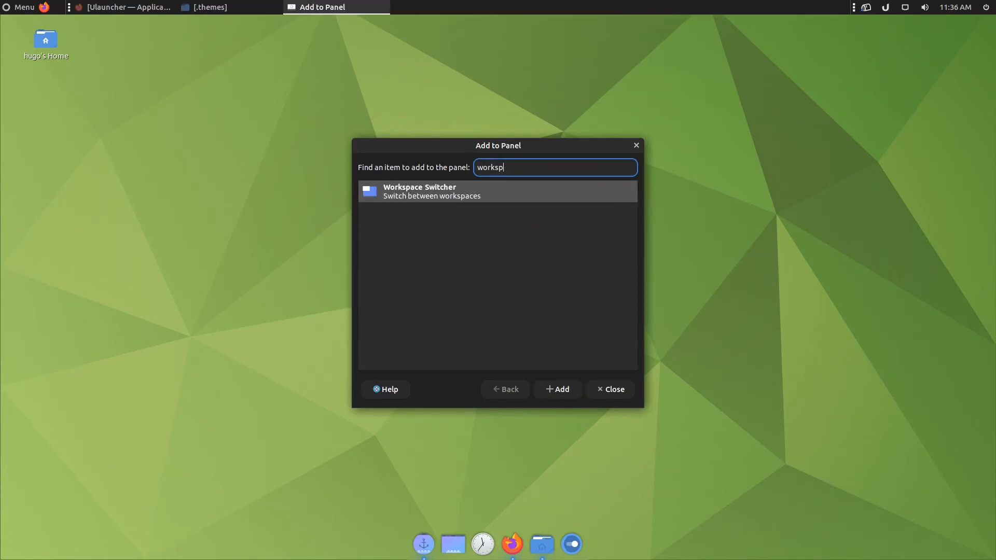
right_click(465, 8)
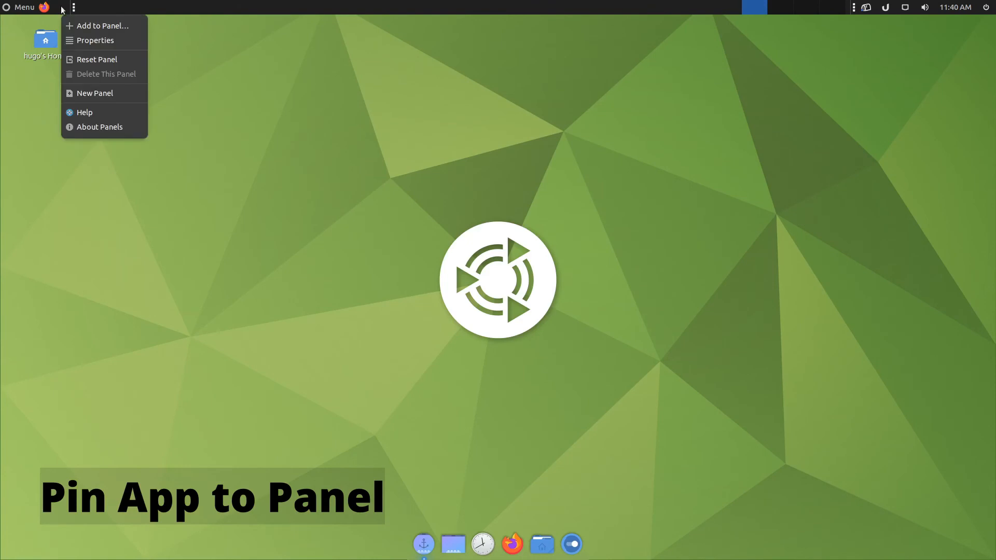
mouse_move(103, 26)
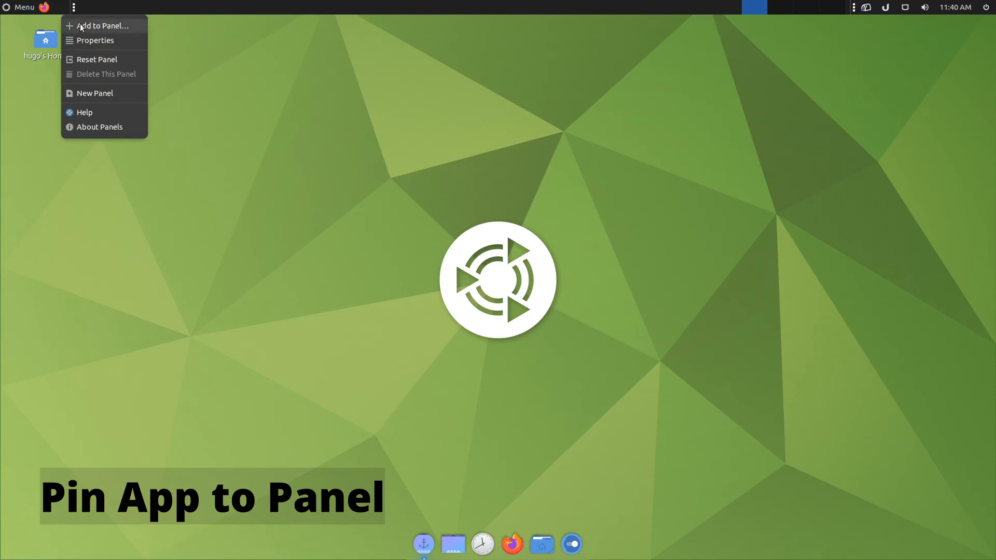
Add a MATE Terminal launcher to the top panel, filtering the applet list with 'ter'
click(103, 25)
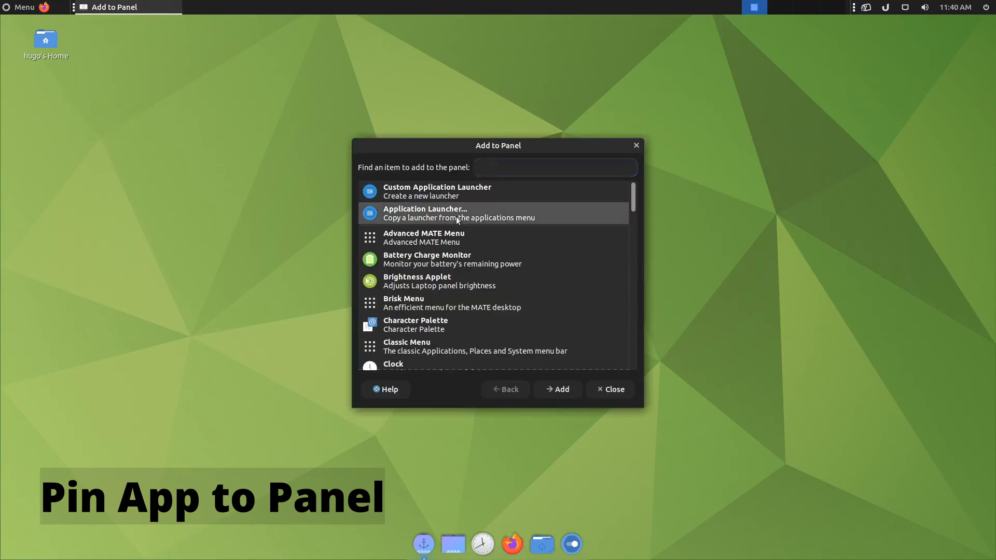
text(terminal)
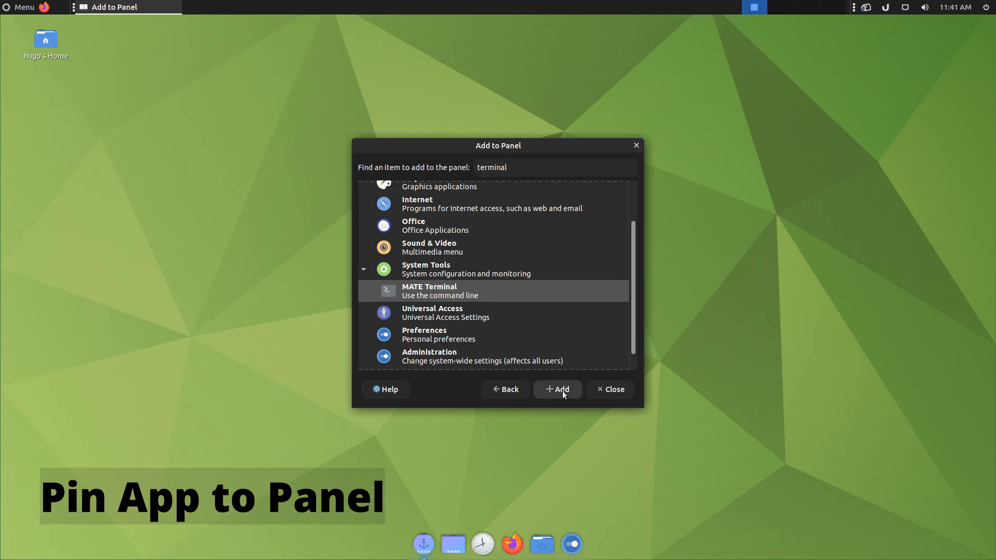
click(557, 389)
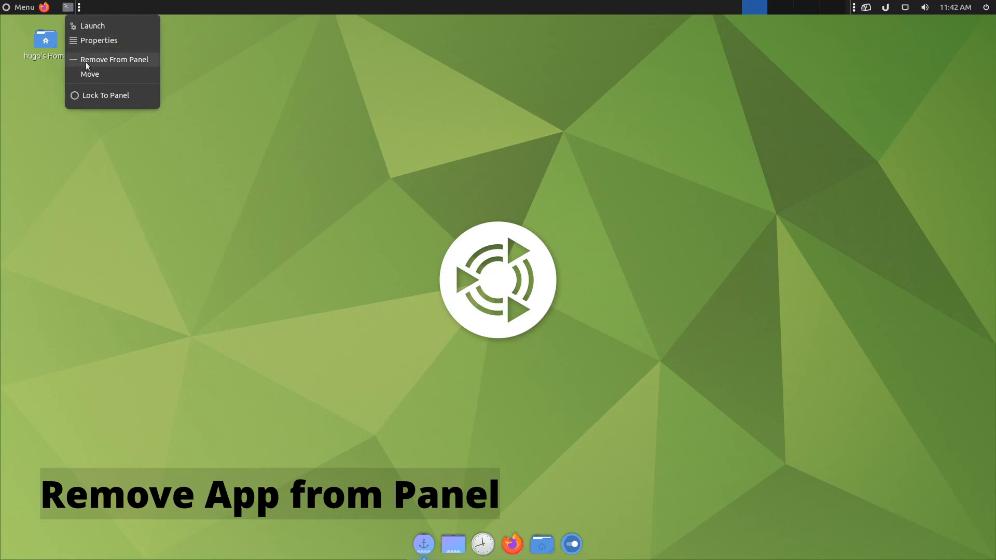
Remove the MATE Terminal launcher from the top panel via its context menu
click(115, 59)
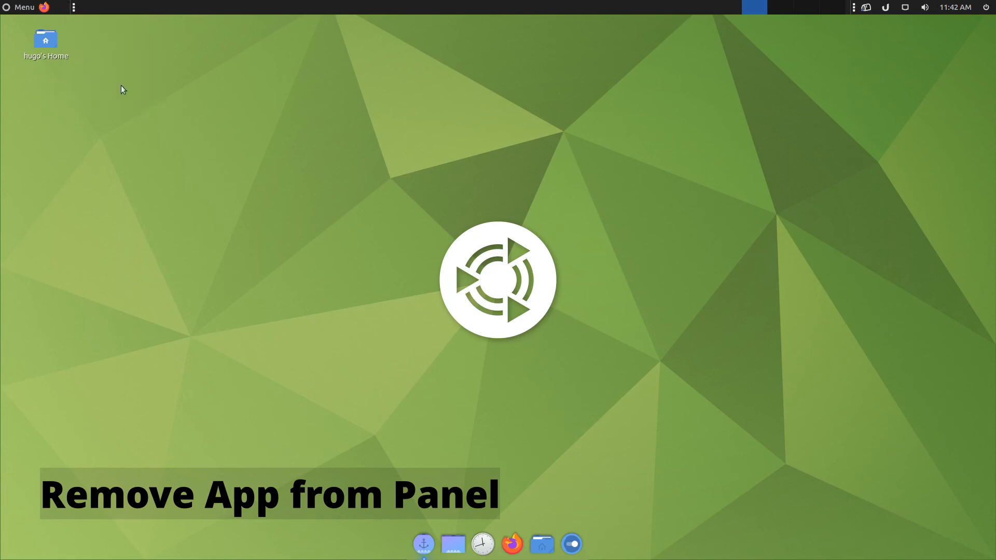